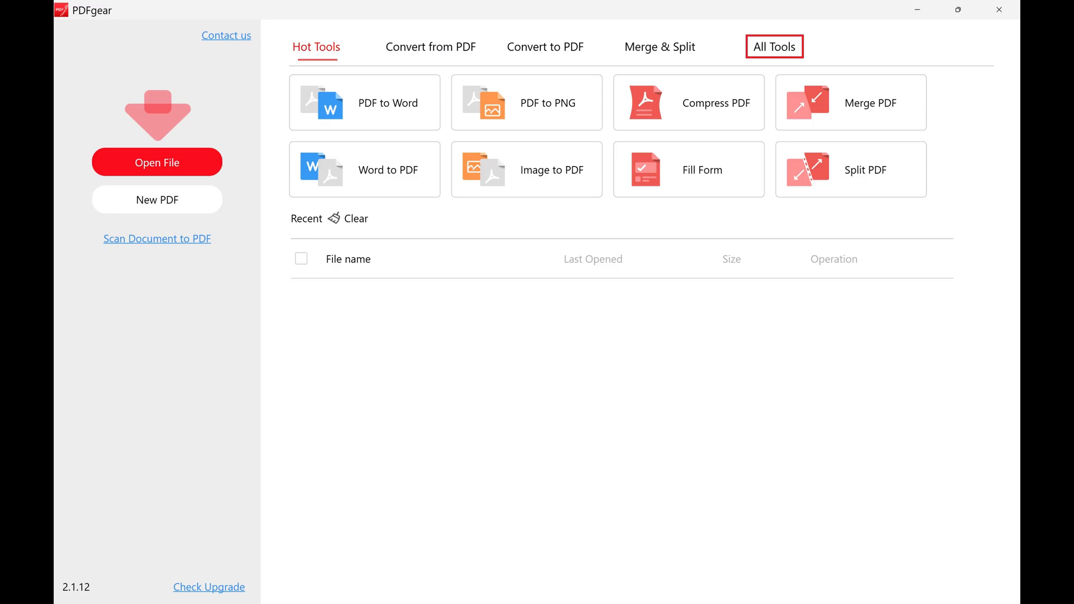
Start the PDF to JPEG converter from All Tools and begin adding a file.
left_click(775, 46)
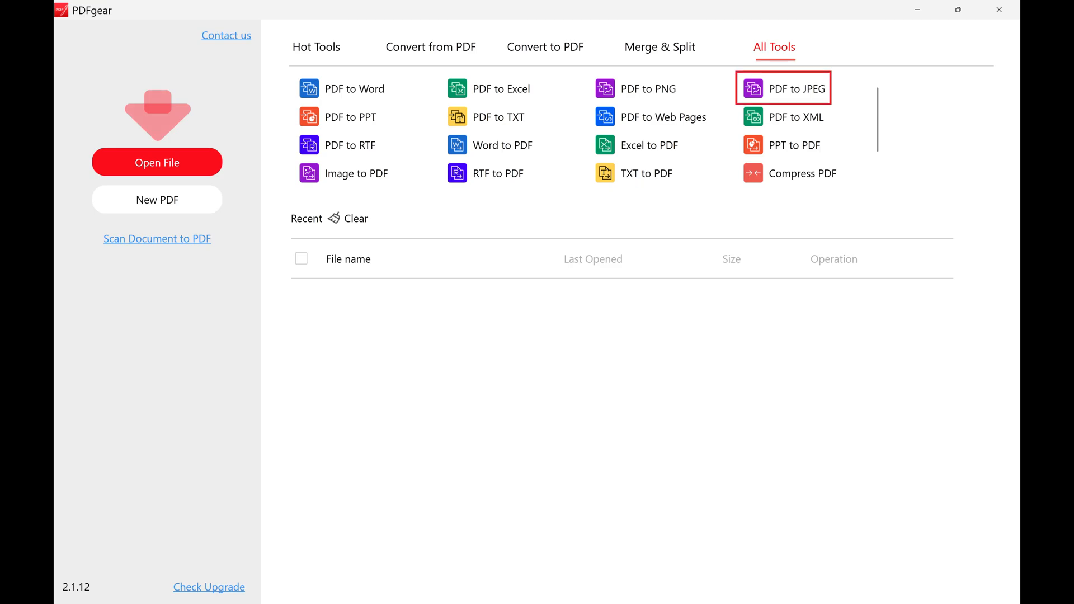
left_click(783, 88)
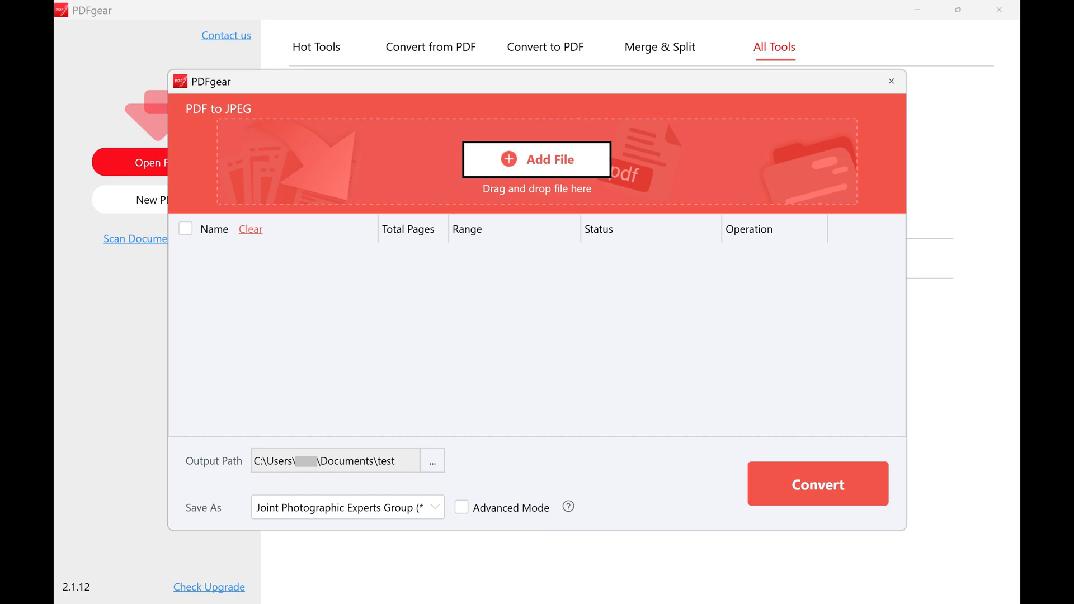
left_click(536, 159)
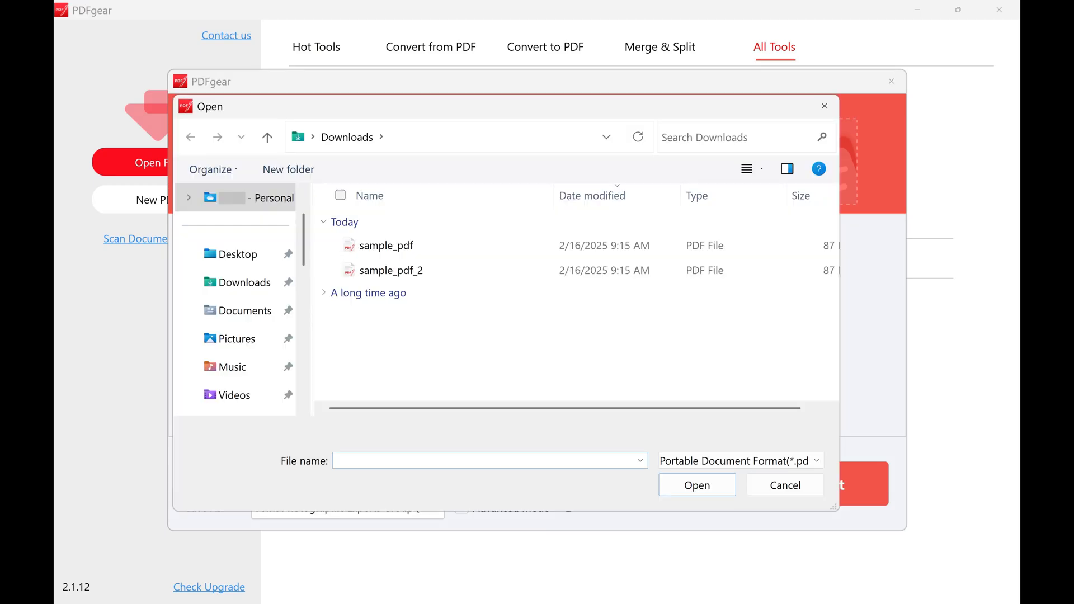
Load sample_pdf from Downloads into the converter, 4 pages with range 1–4.
left_click(386, 245)
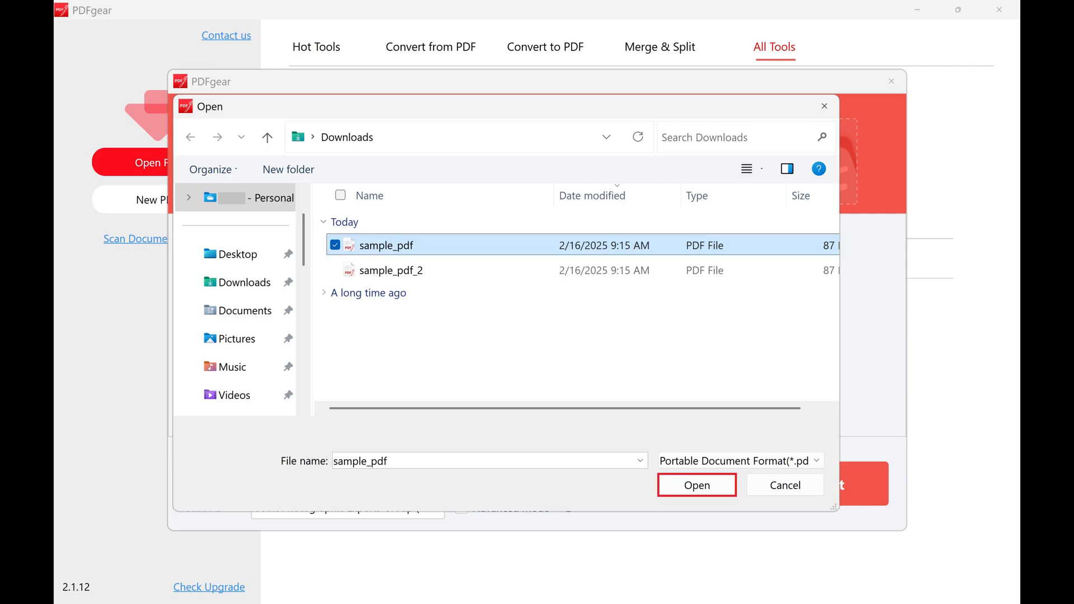
left_click(696, 485)
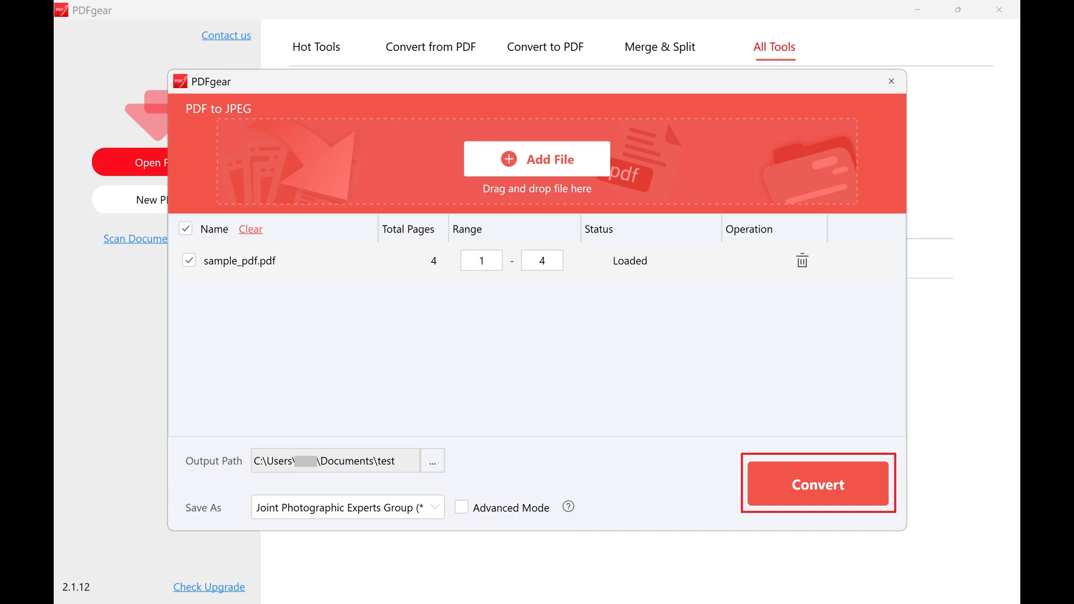
Convert all four pages to JPEG and show sample_pdf conv 1–4 in the output folder.
left_click(816, 483)
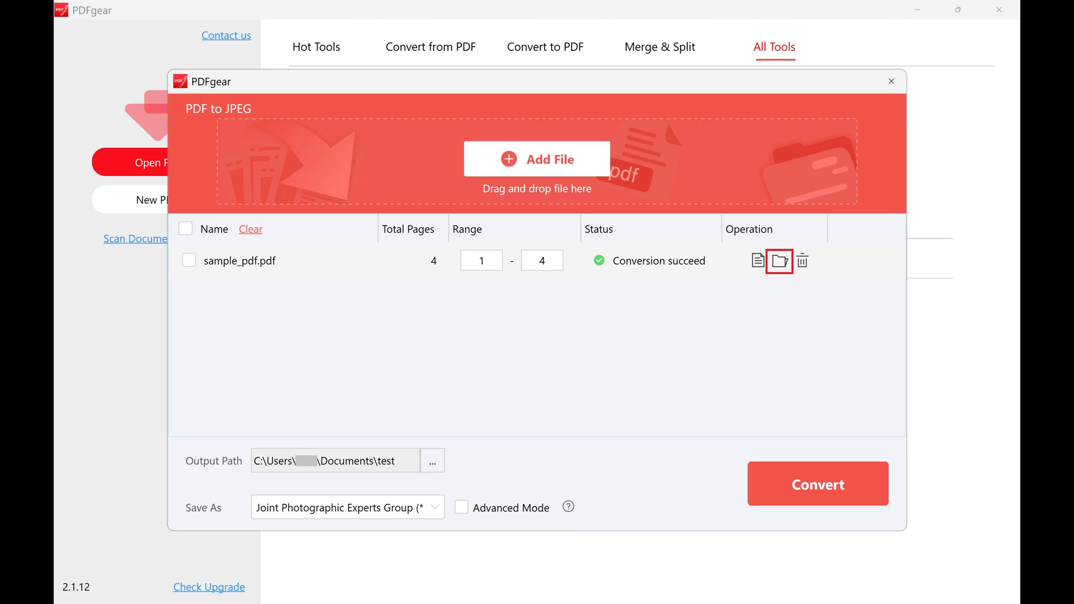
left_click(779, 261)
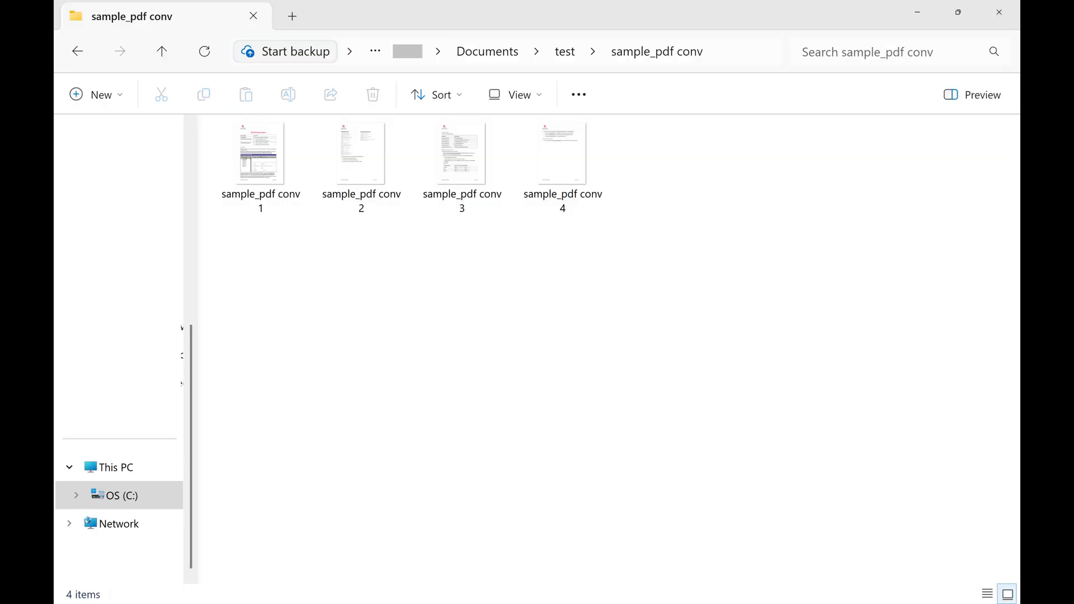